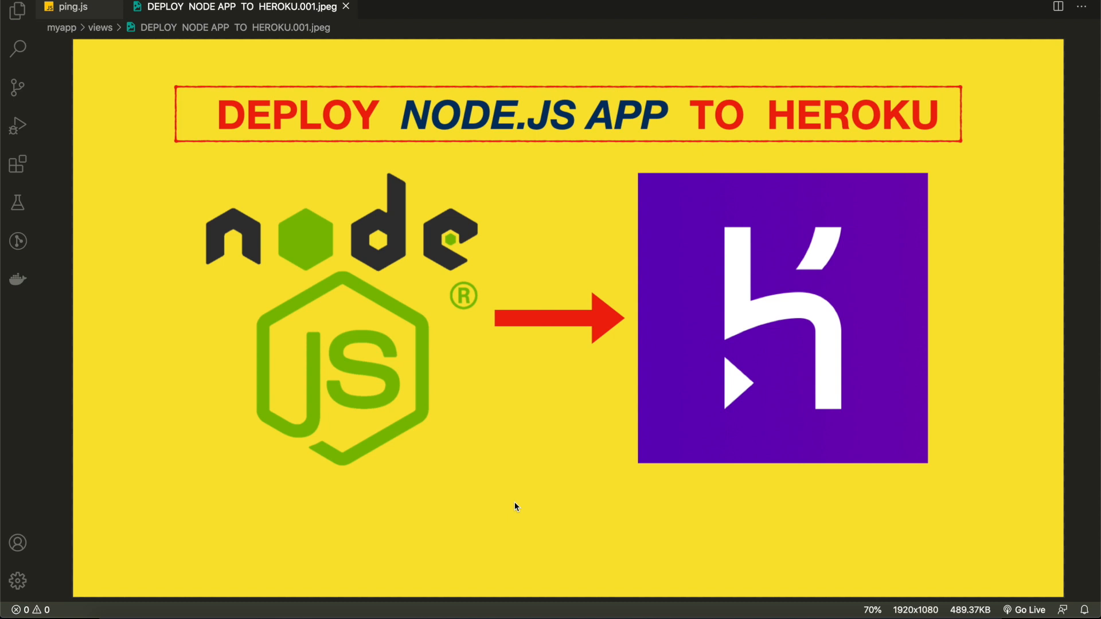
{"action": "mouse_move", "coordinate": [490, 511]}
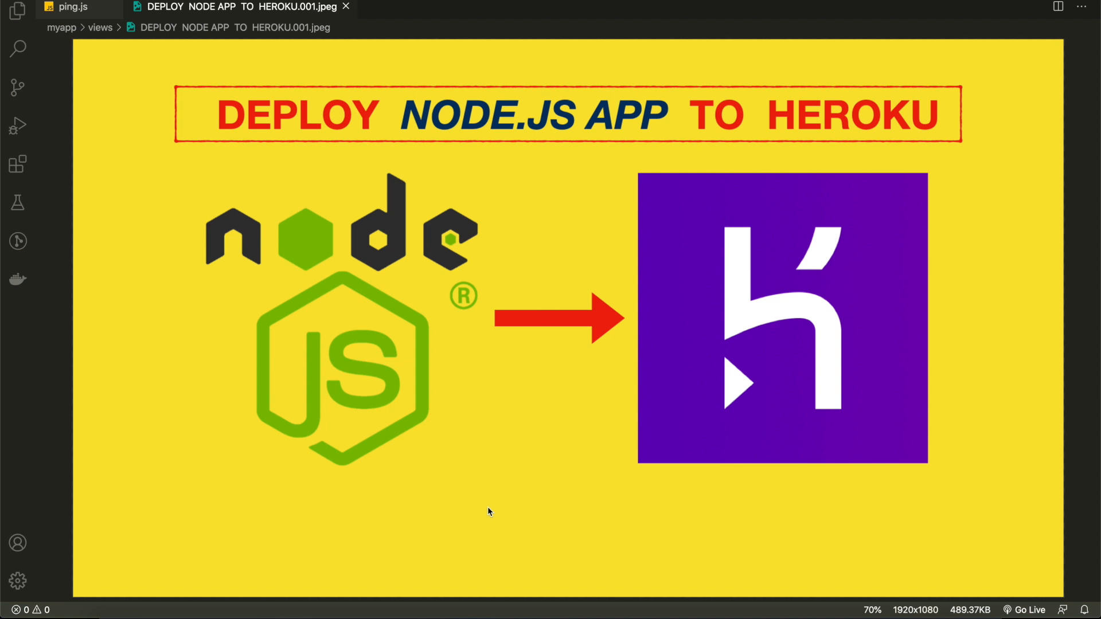
{"action": "mouse_move", "coordinate": [377, 393]}
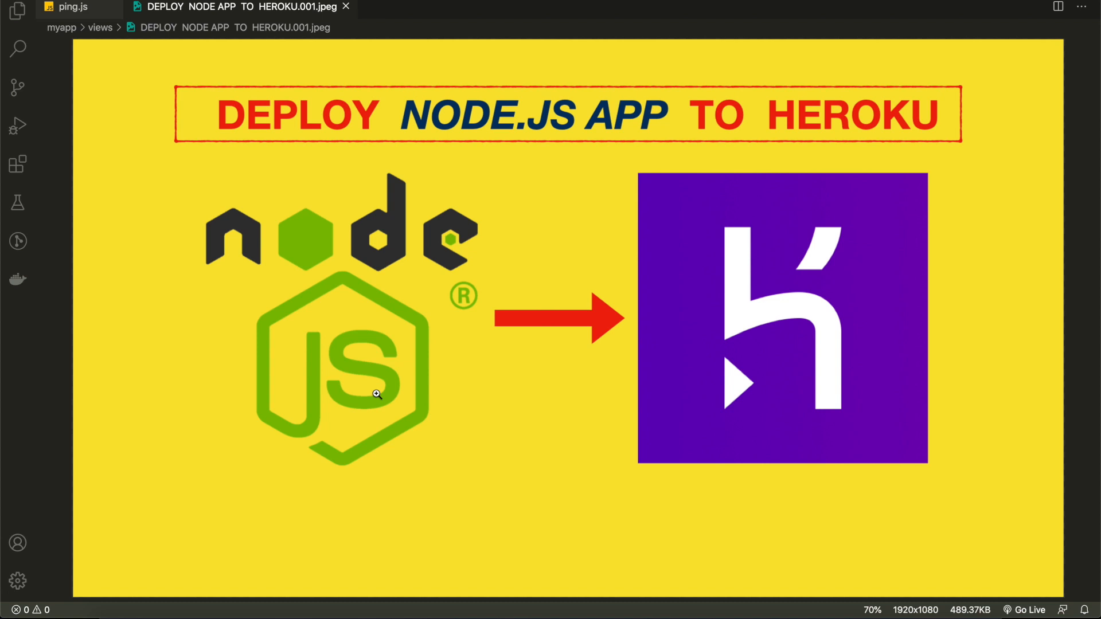
{"action": "mouse_move", "coordinate": [428, 461]}
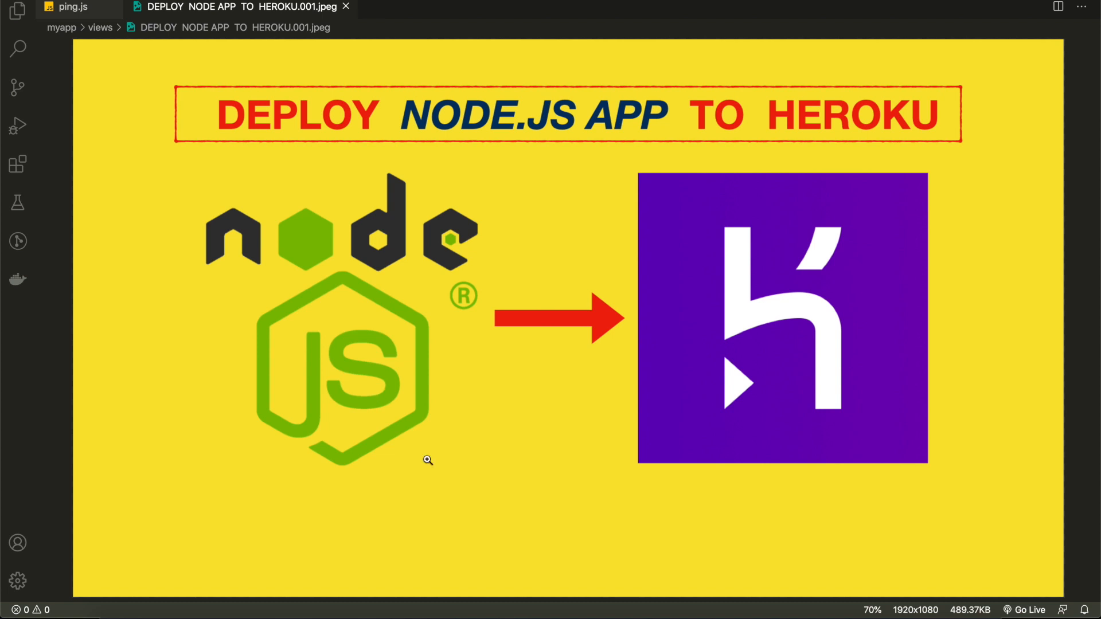
{"action": "mouse_move", "coordinate": [260, 606]}
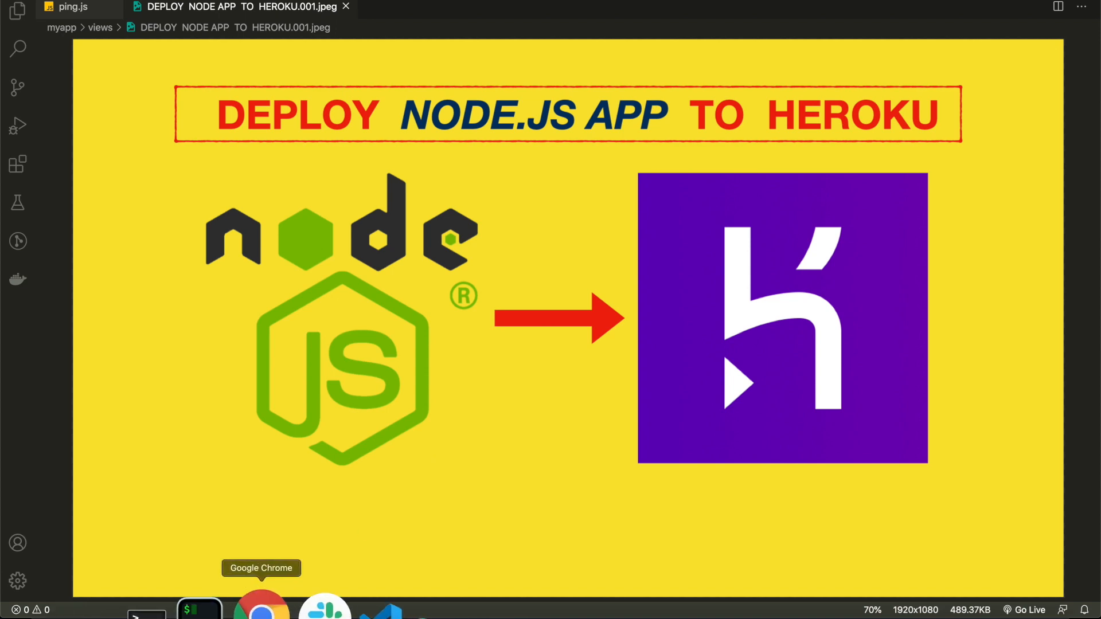
Add an "engines" block requiring Node 12.x to package.json.
{"action": "left_click", "coordinate": [261, 605]}
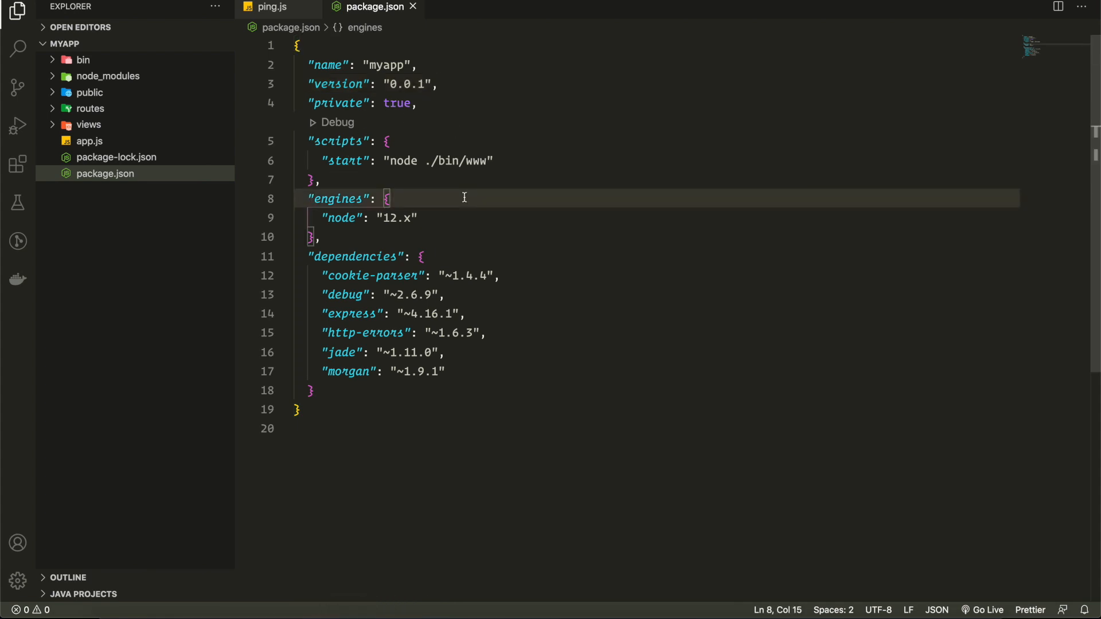
{"action": "mouse_move", "coordinate": [344, 226]}
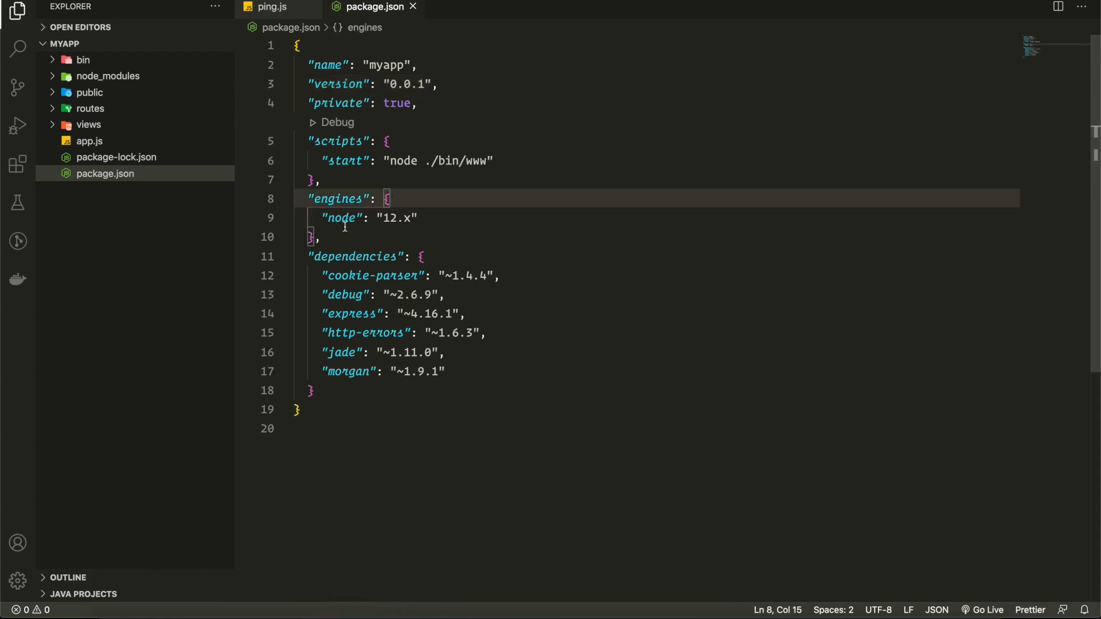
{"action": "left_click", "coordinate": [417, 216]}
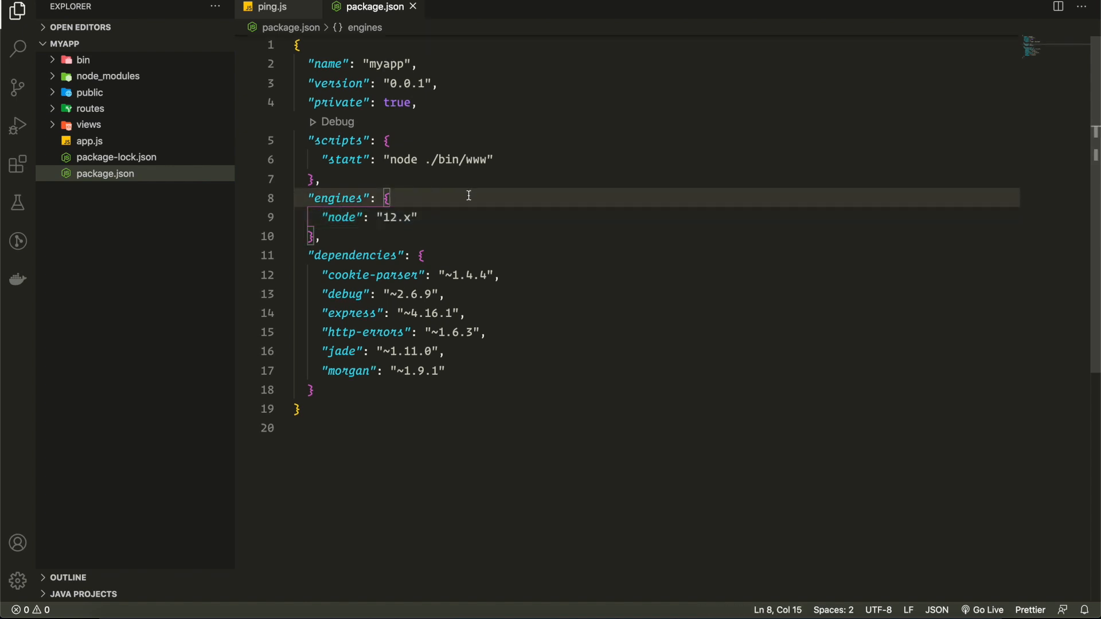
{"action": "mouse_move", "coordinate": [238, 605]}
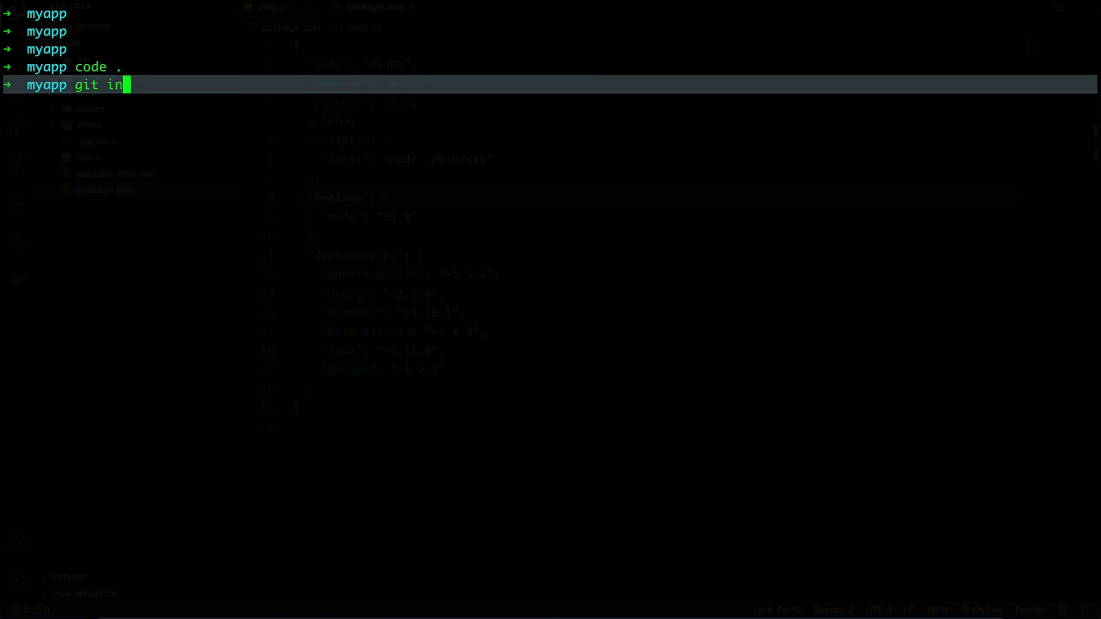
Initialise git in myapp and commit all files with the message "deploy to heroku".
{"action": "type", "text": "it"}
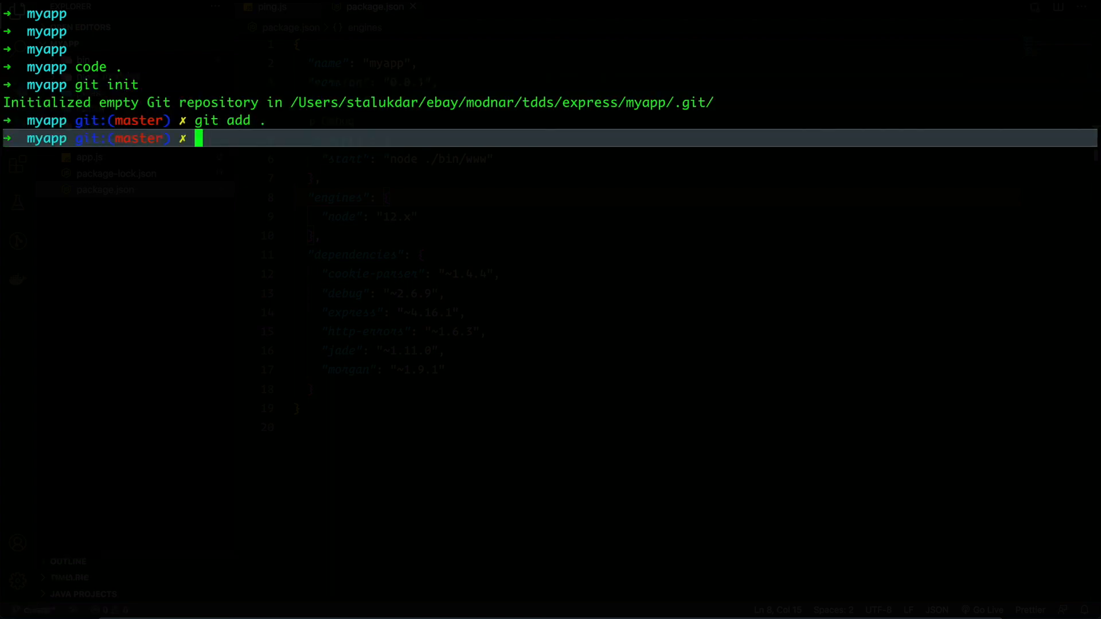
{"action": "type", "text": "git com"}
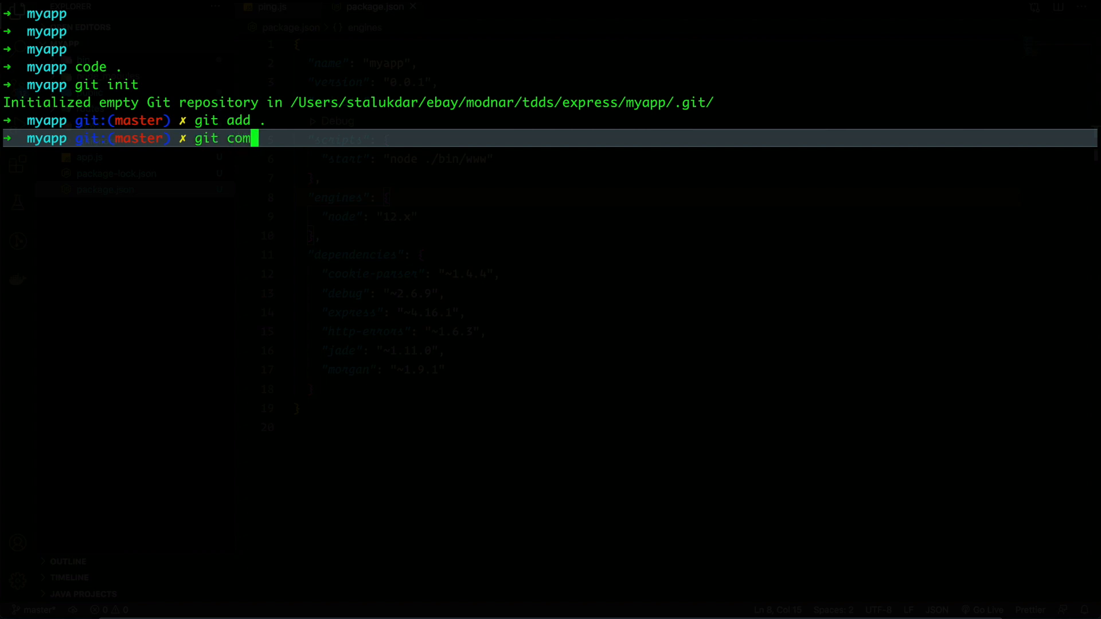
{"action": "type", "text": "mit -m \""}
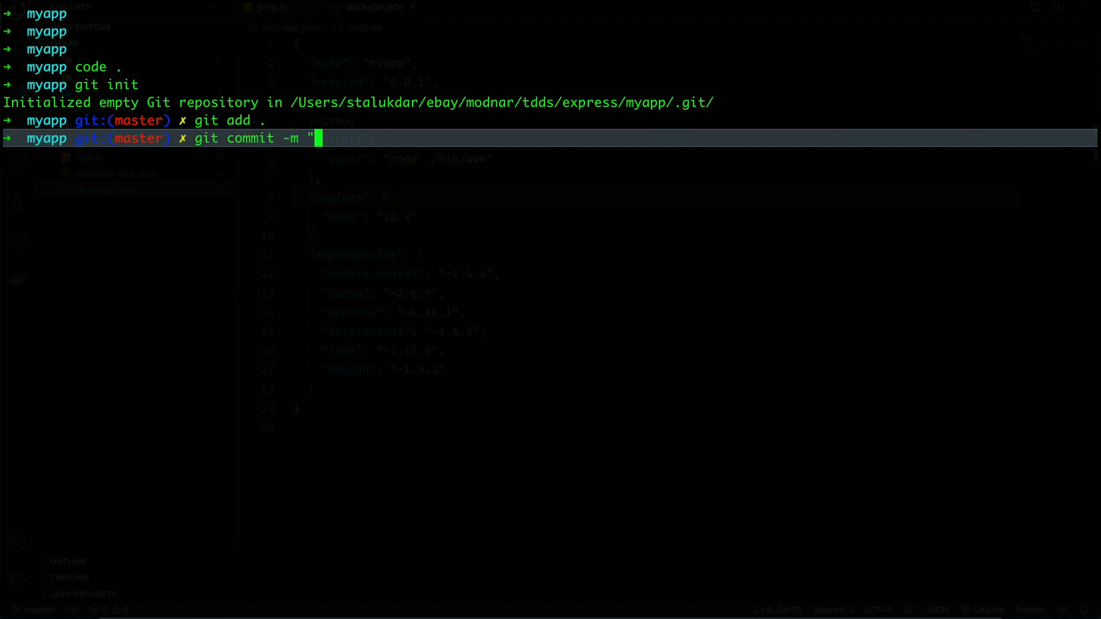
{"action": "type", "text": "deploy"}
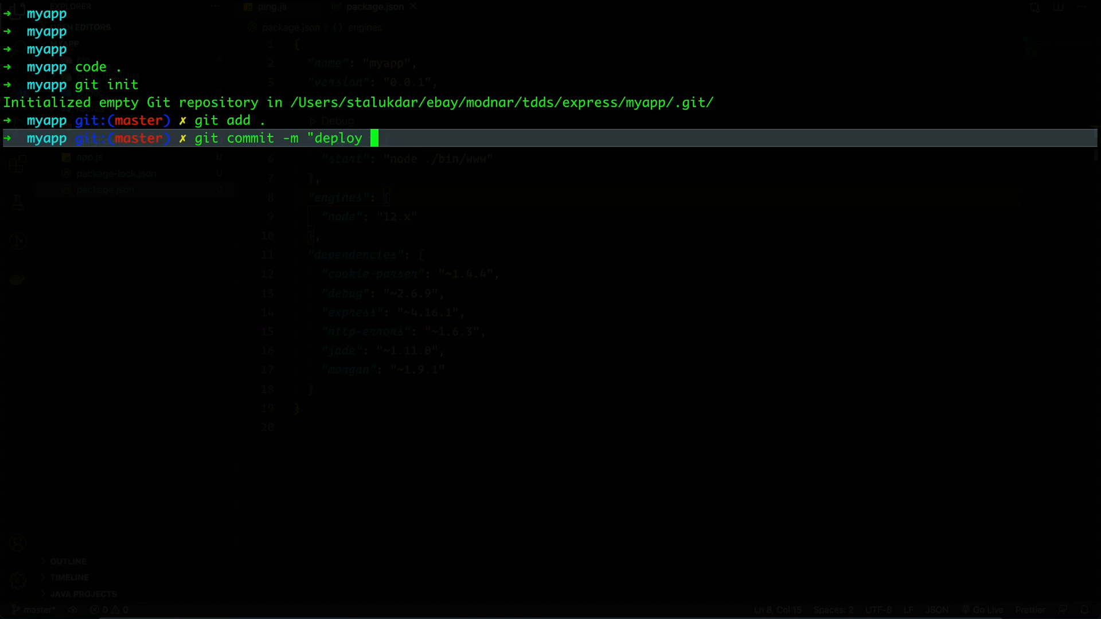
{"action": "type", "text": "to heroku:"}
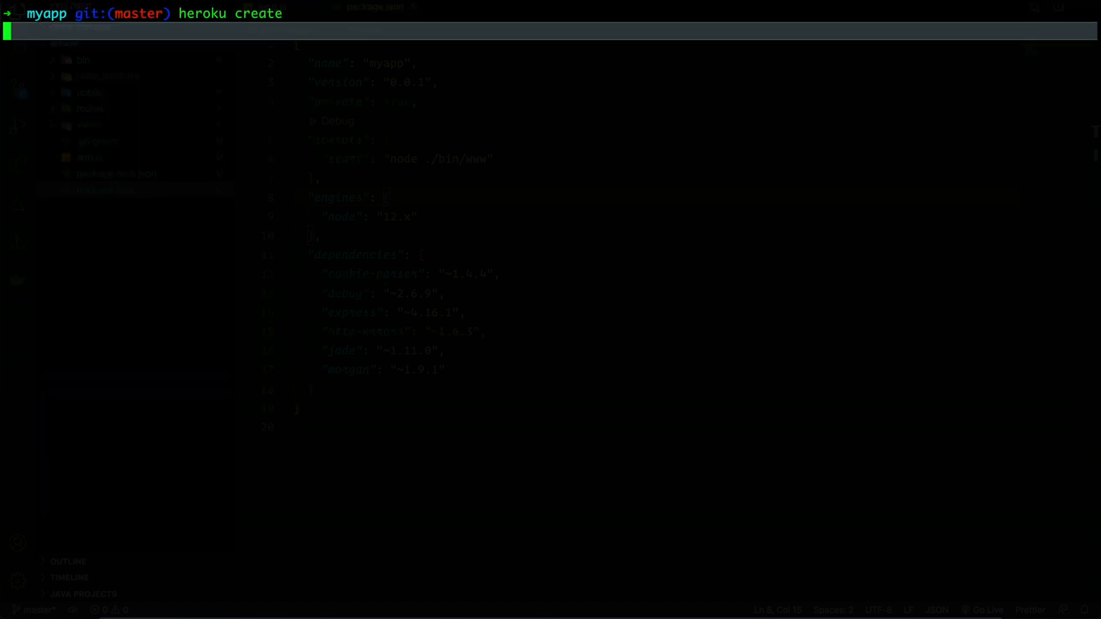
Create a Heroku app and push the master branch, building and releasing it as v3.
{"action": "key", "text": "Return"}
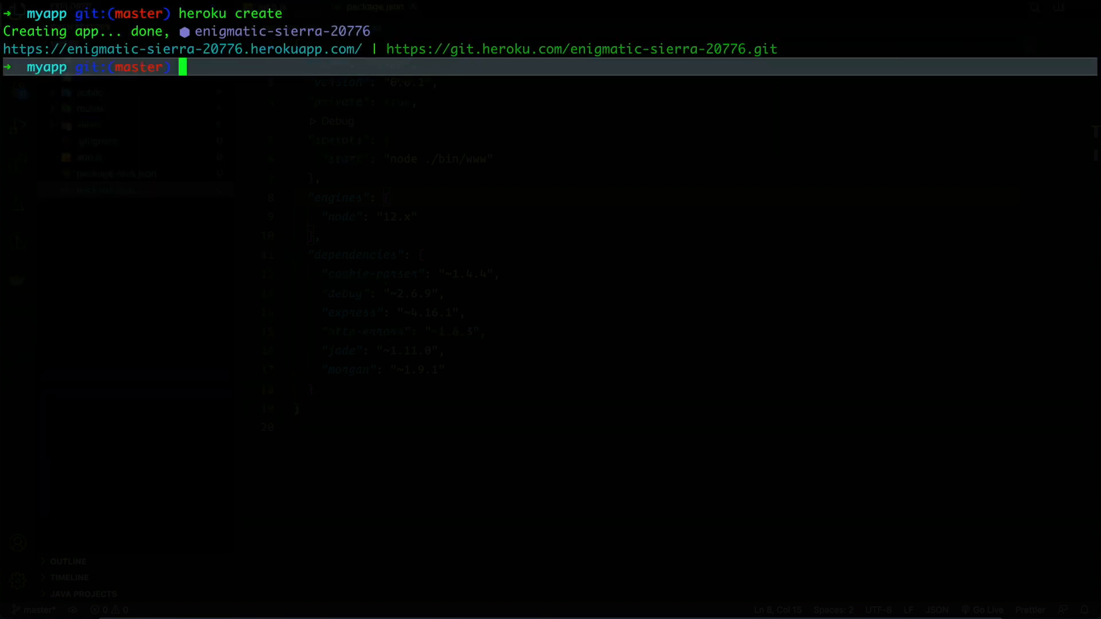
{"action": "type", "text": "git push heroku master"}
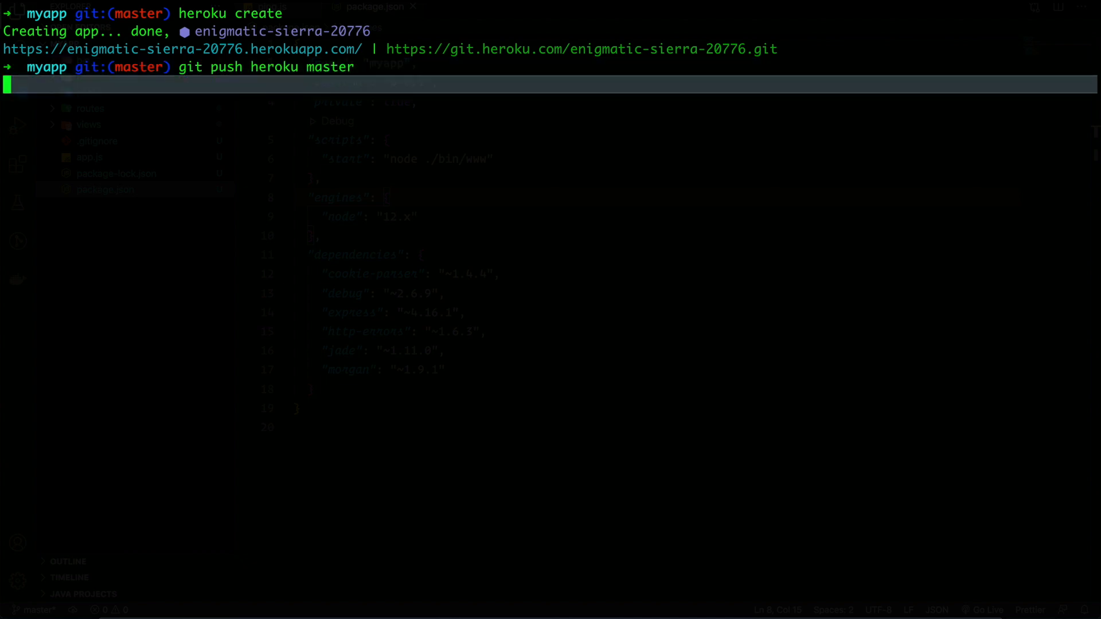
{"action": "key", "text": "Return"}
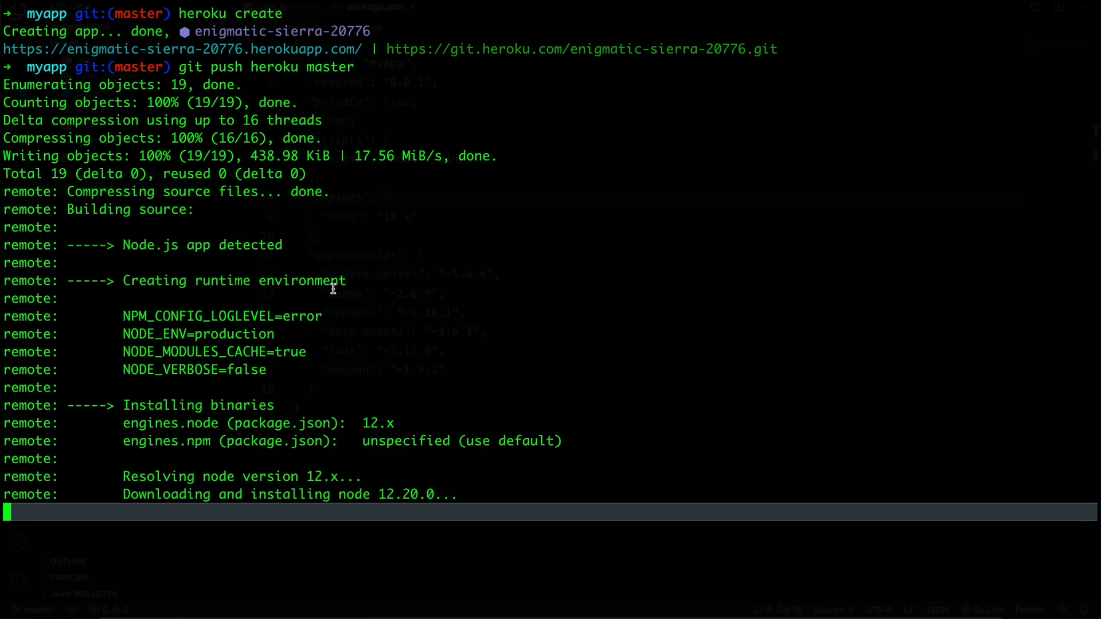
{"action": "scroll", "scroll_direction": "down", "scroll_amount": 3}
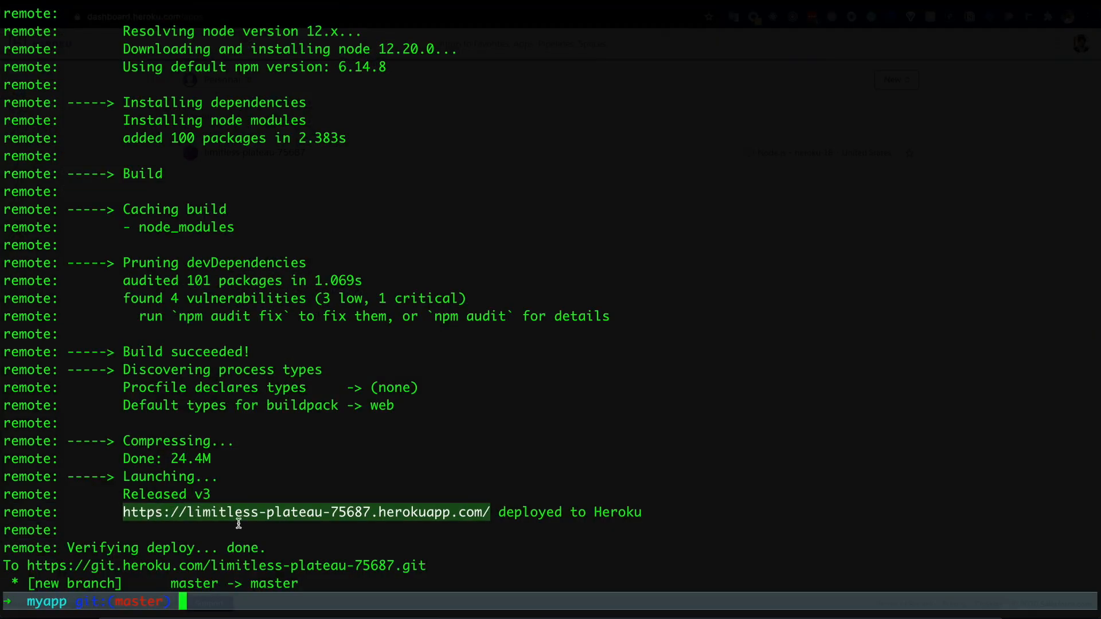
{"action": "mouse_move", "coordinate": [261, 605]}
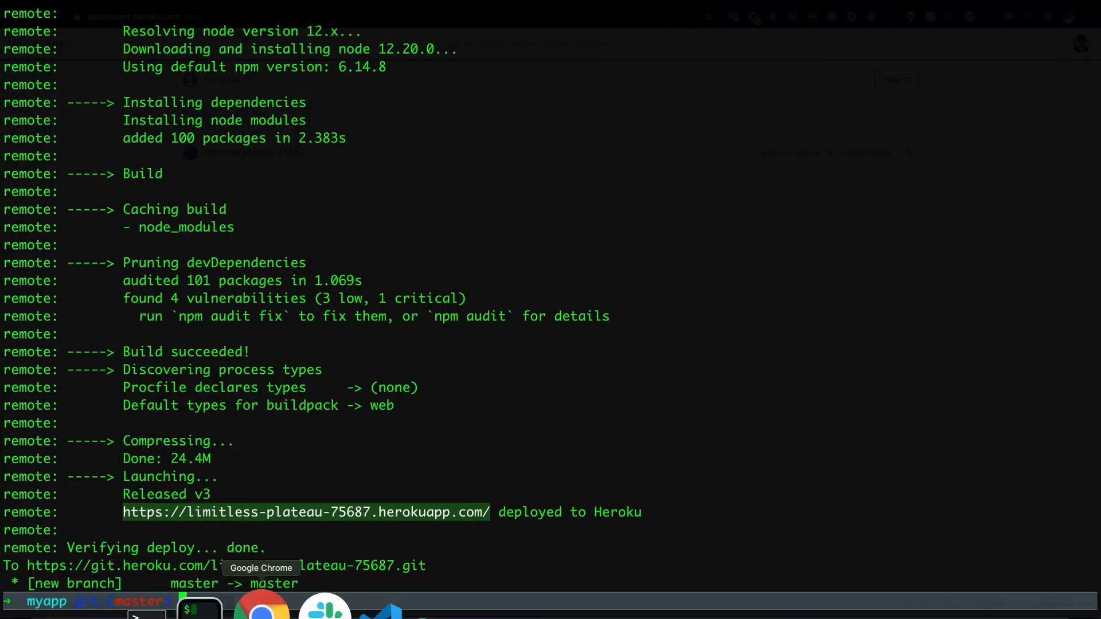
Show the Heroku Dashboard apps list with limitless-plateau-75687 as a Node.js app.
{"action": "left_click", "coordinate": [261, 604]}
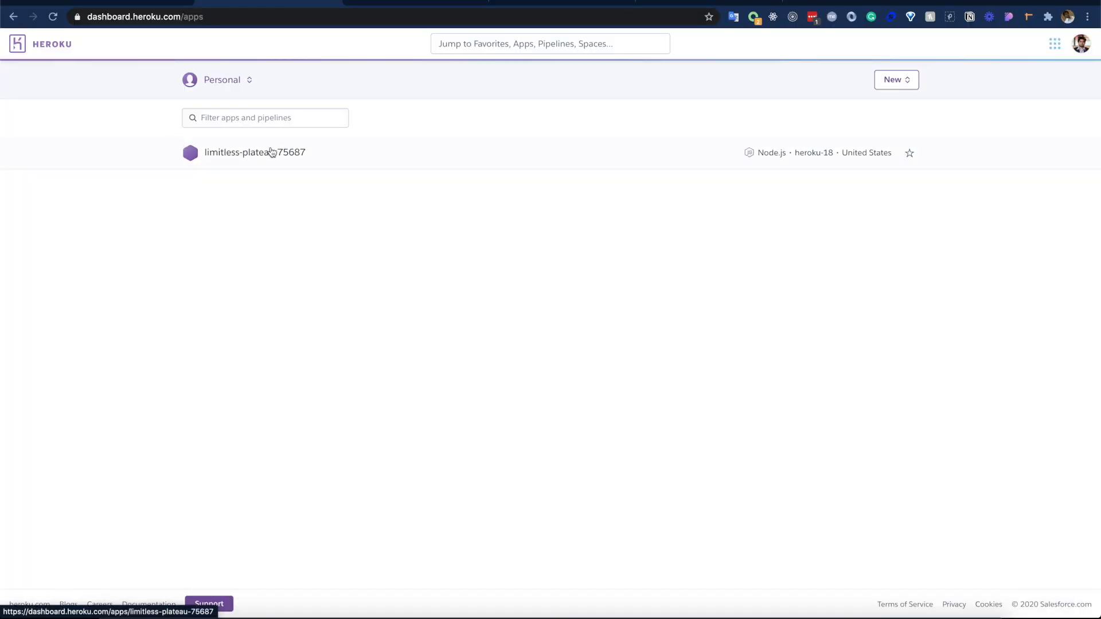
{"action": "mouse_move", "coordinate": [211, 231]}
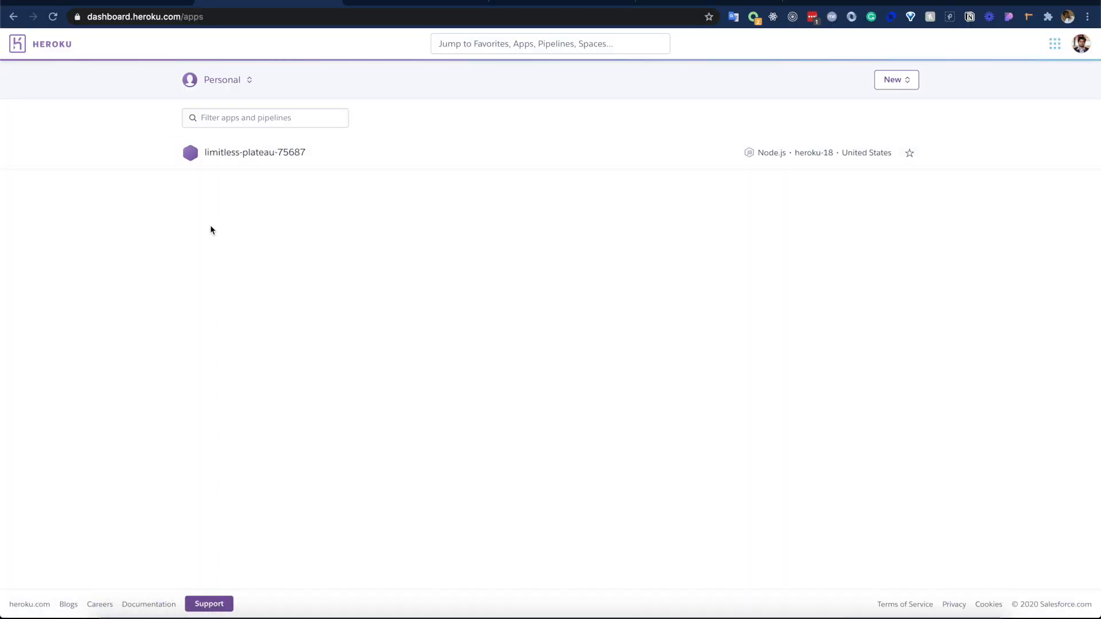
{"action": "mouse_move", "coordinate": [238, 274]}
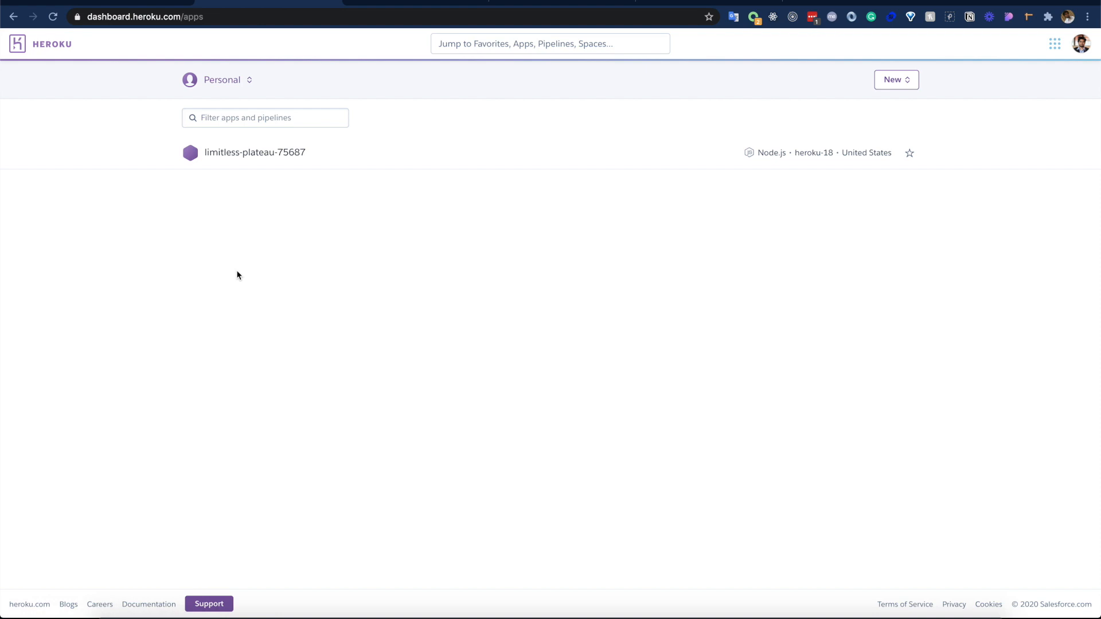
{"action": "mouse_move", "coordinate": [252, 349]}
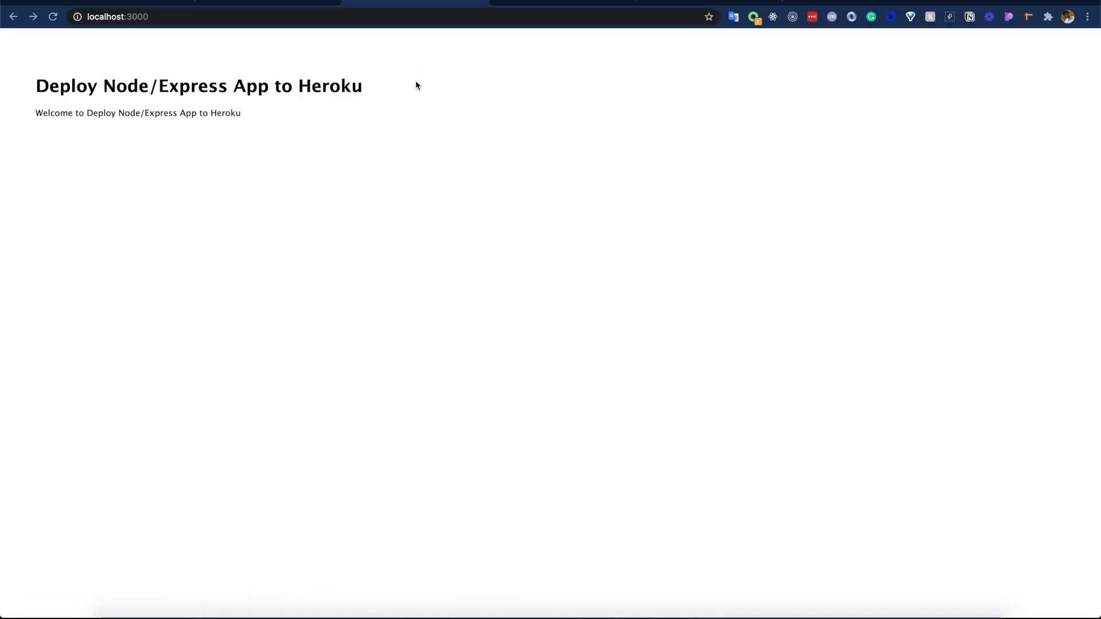
Visit limitless-plateau-75687.herokuapp.com and then its /api/ping route in Chrome.
{"action": "type", "text": "limitless-plateau-75687.herokuapp.com"}
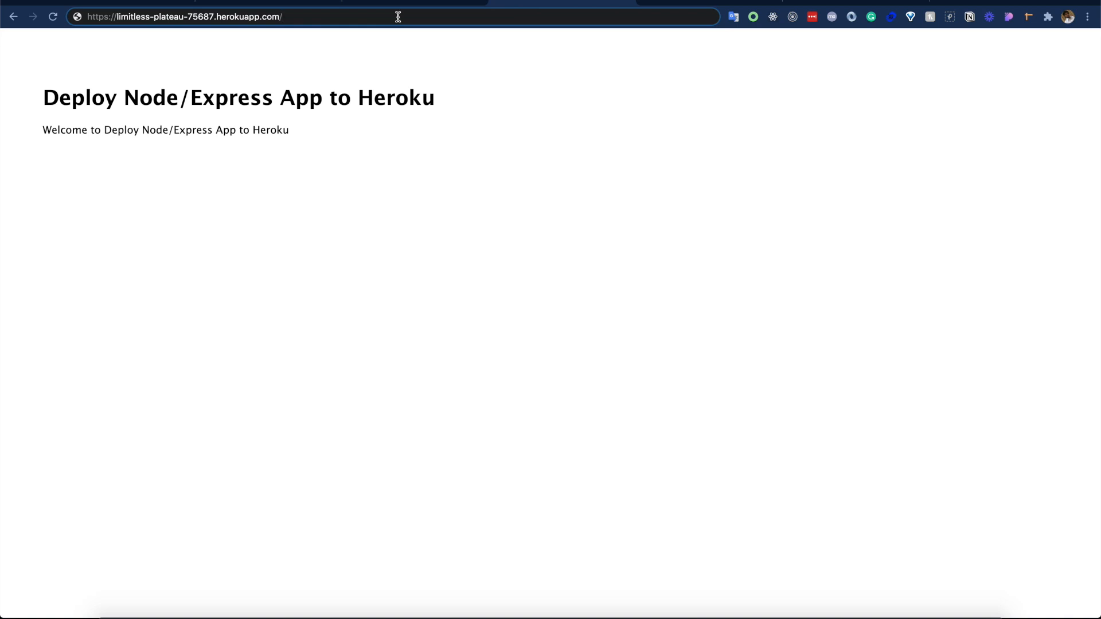
{"action": "type", "text": "/api/ping"}
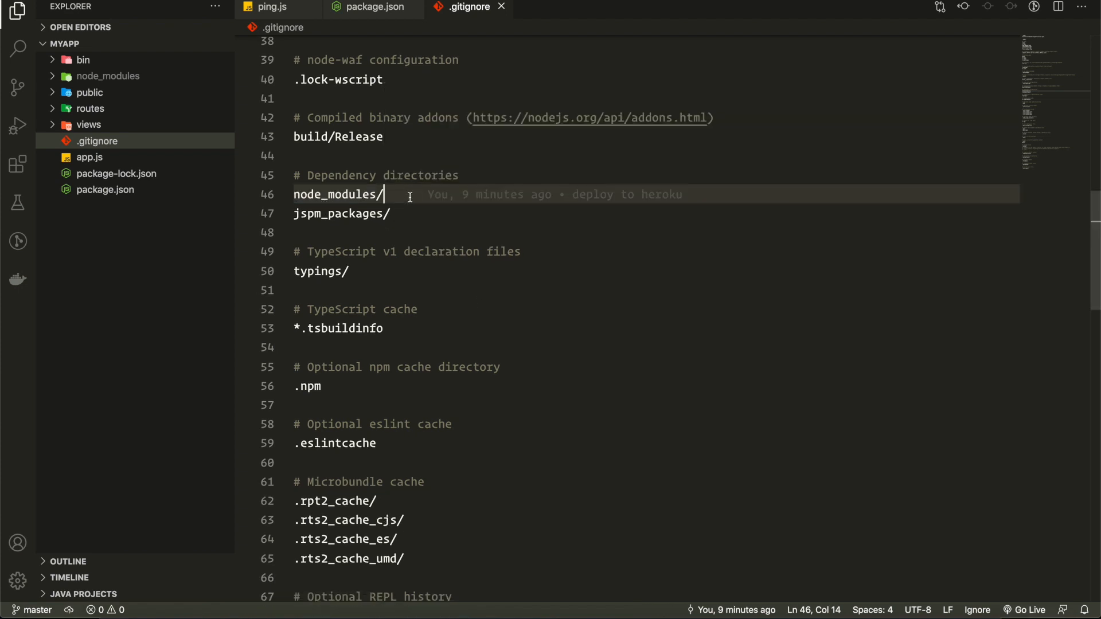
Highlight the node_modules/ entry in myapp's .gitignore.
{"action": "double_click", "coordinate": [340, 194]}
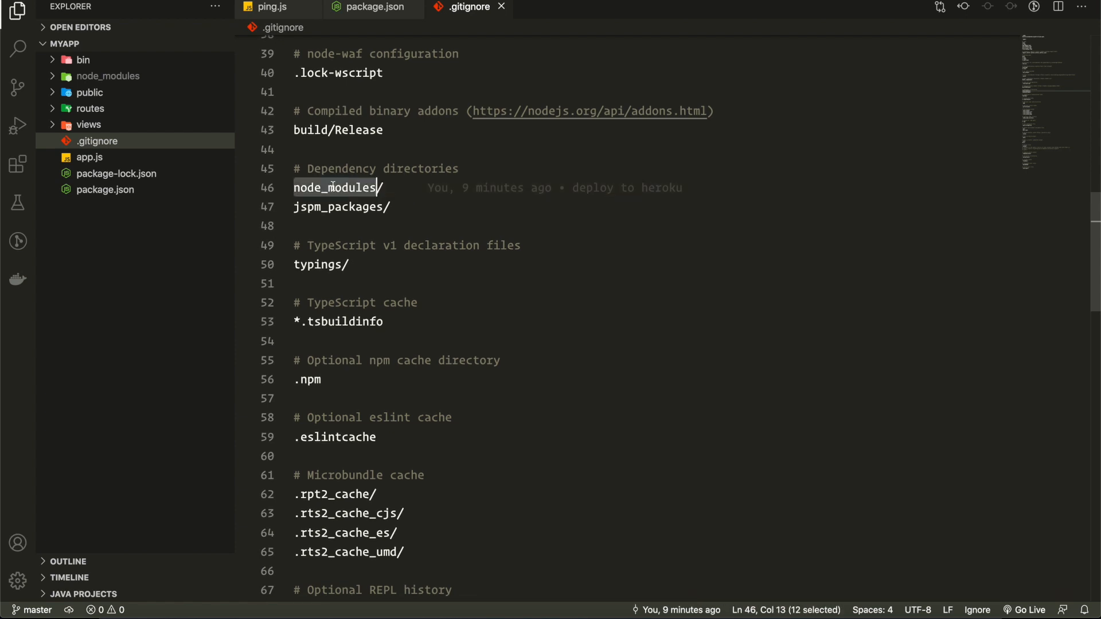
{"action": "mouse_move", "coordinate": [400, 206]}
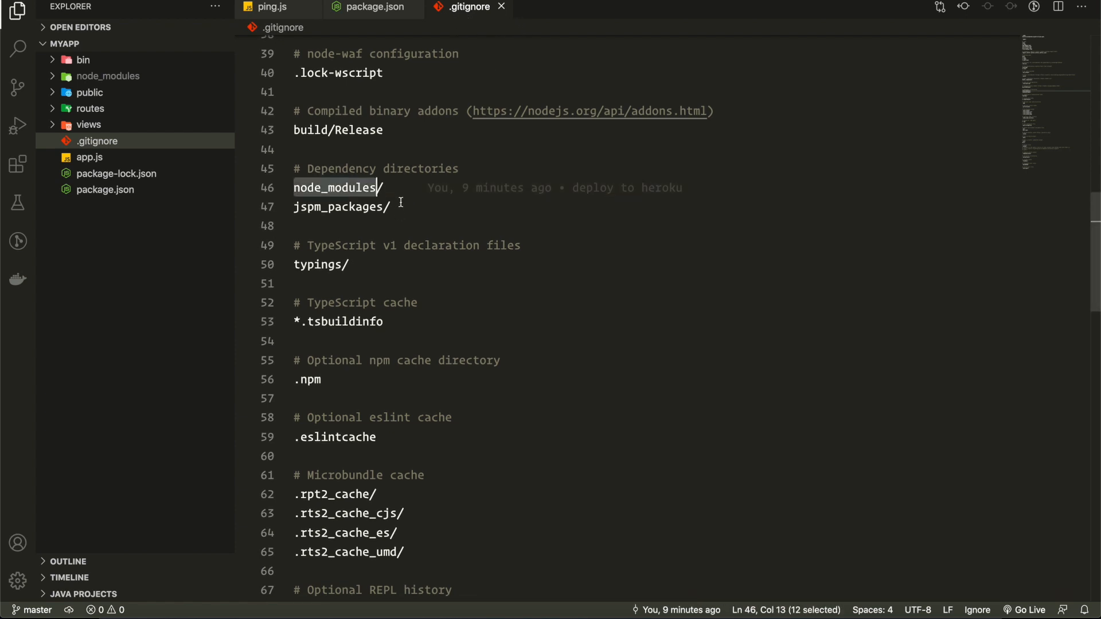